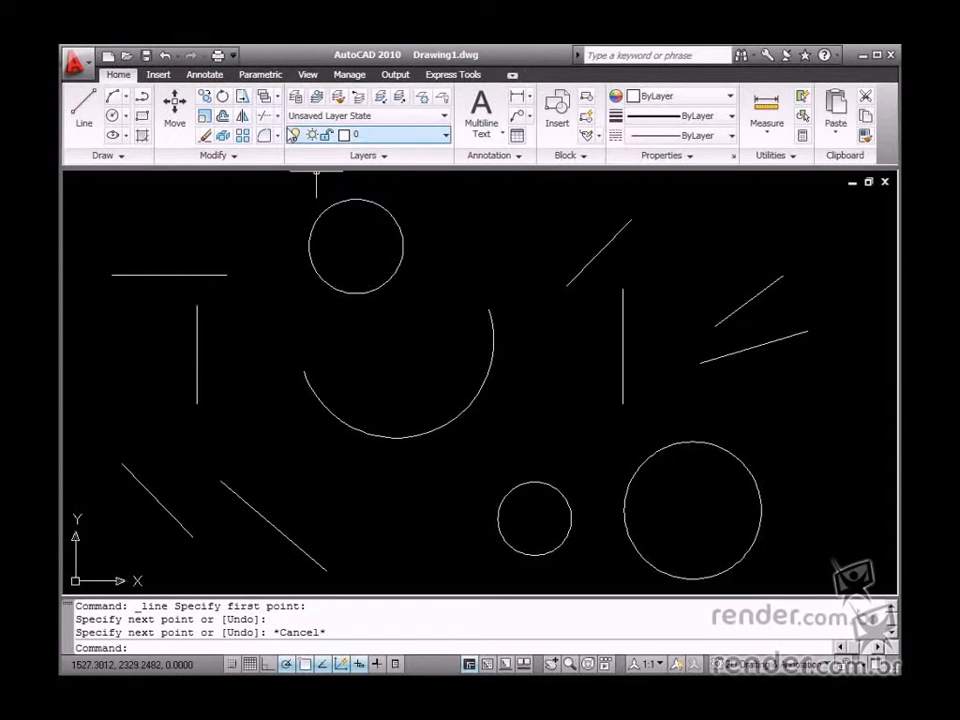
# Switch the ribbon to the Parametric tab to show the Geometric constraint panel
pyautogui.click(260, 74)
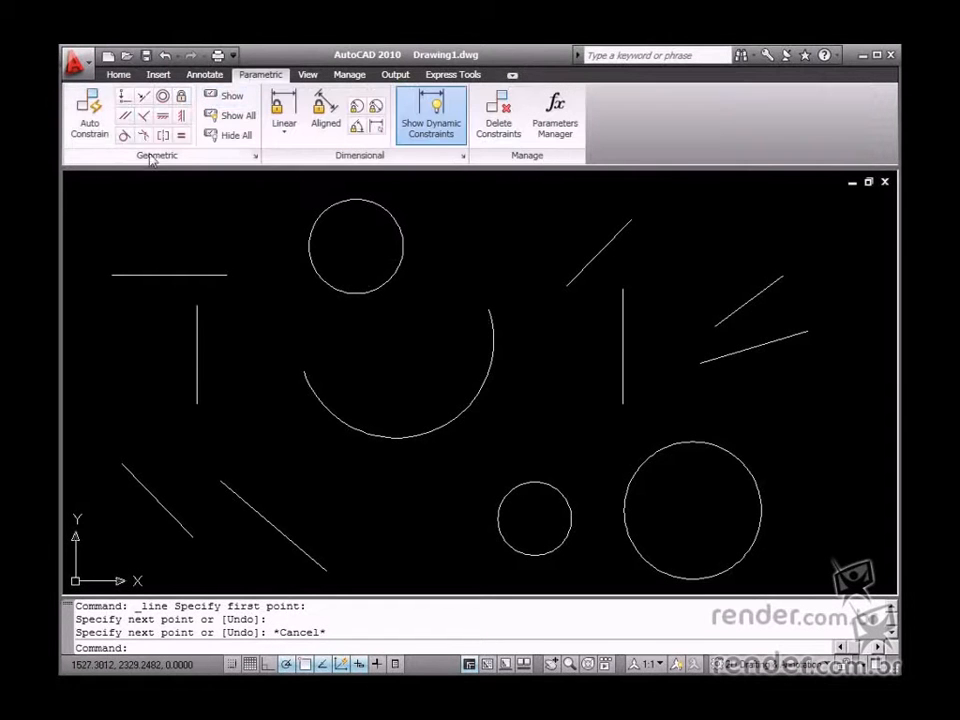
pyautogui.moveTo(192, 160)
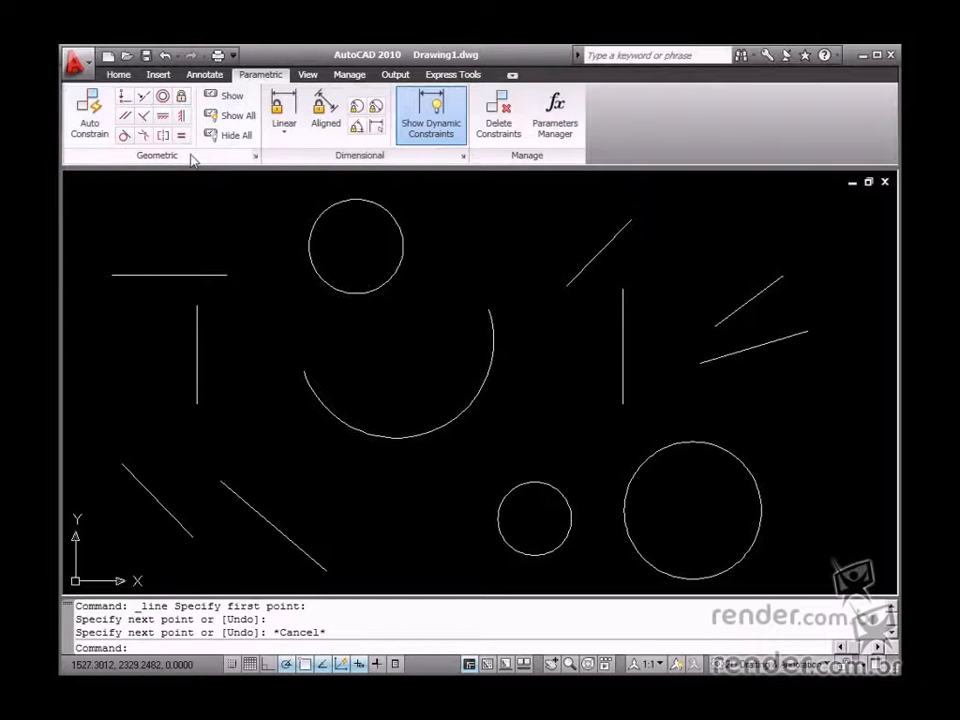
pyautogui.moveTo(463, 257)
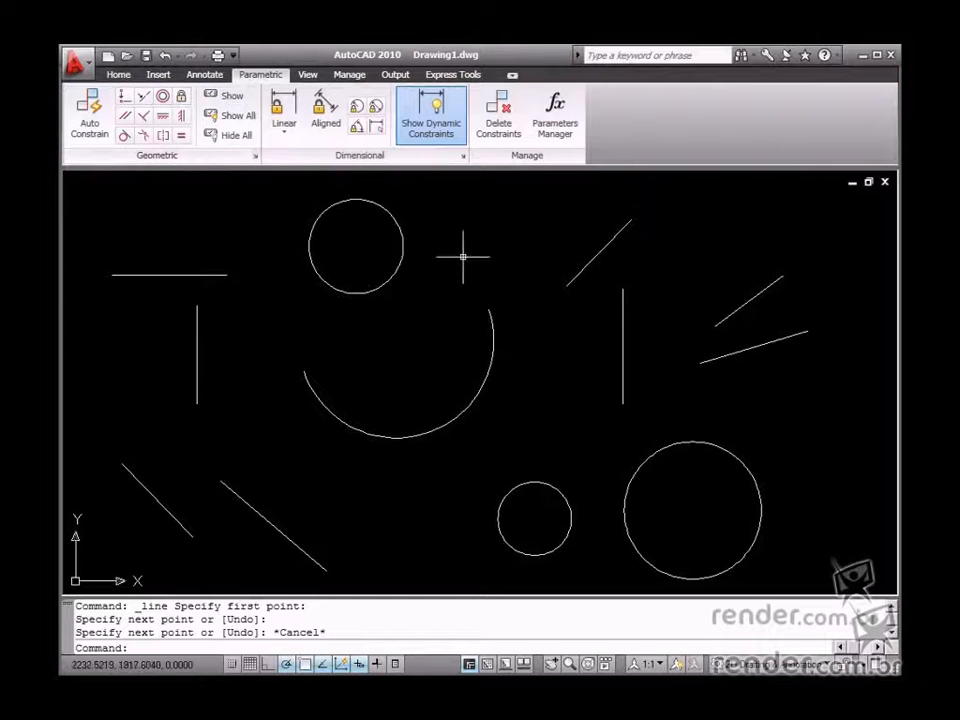
pyautogui.moveTo(133, 313)
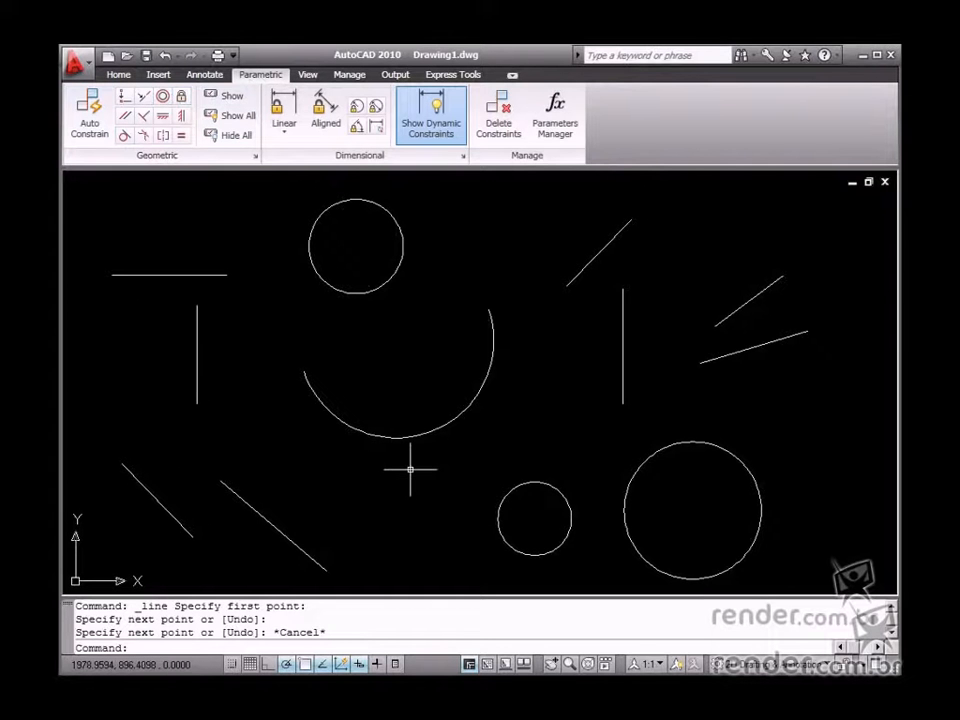
pyautogui.moveTo(385, 482)
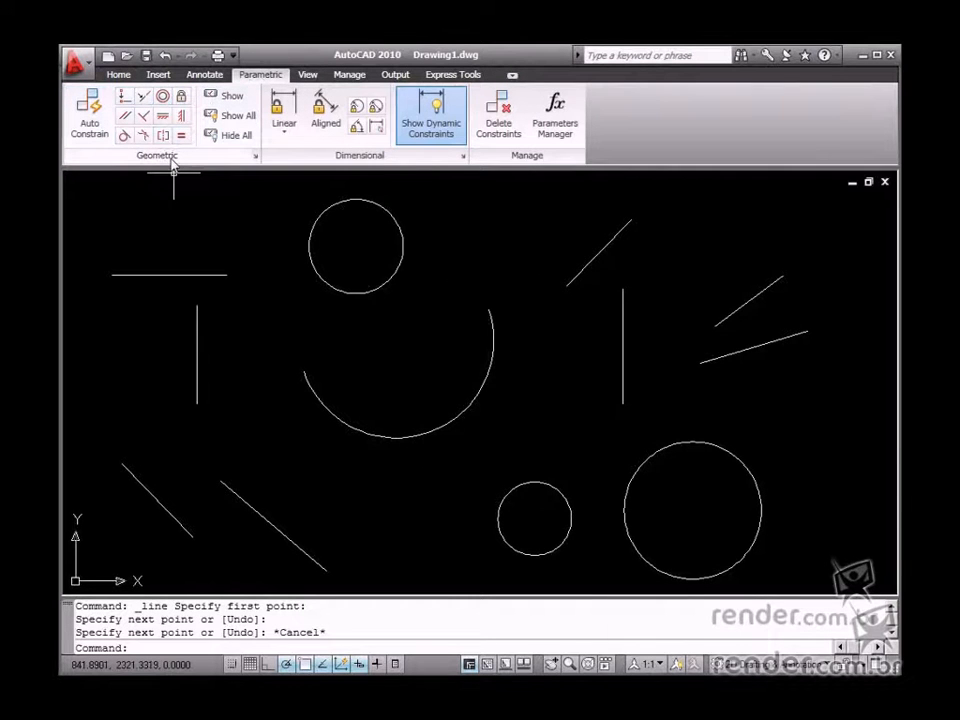
pyautogui.moveTo(123, 96)
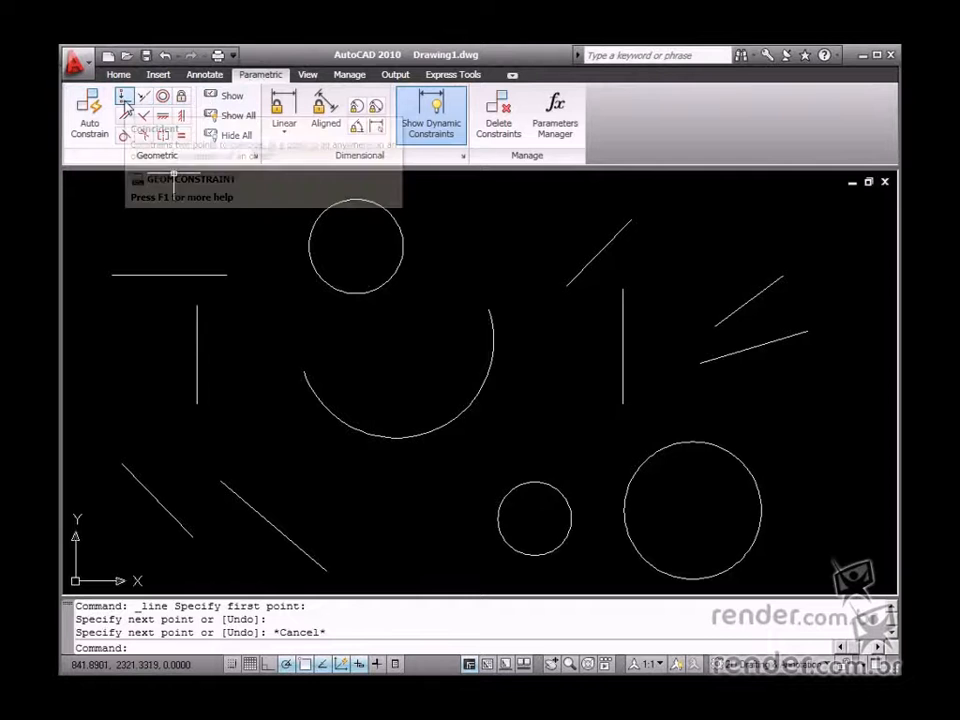
# Make the horizontal line's right endpoint coincident with the vertical line's top, then test by stretching
pyautogui.click(124, 97)
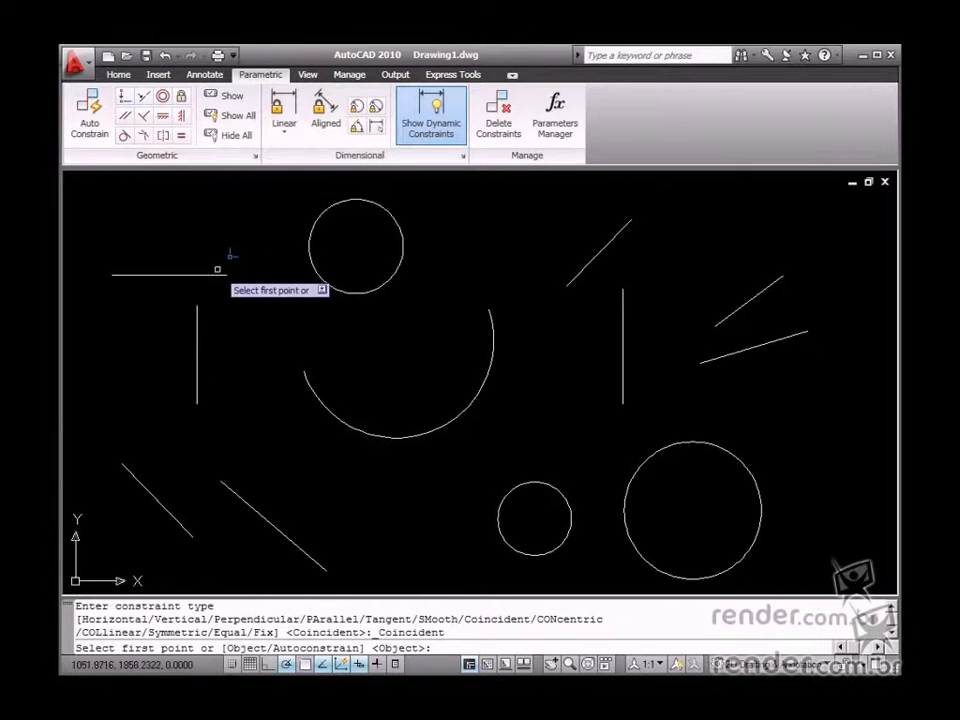
pyautogui.click(217, 269)
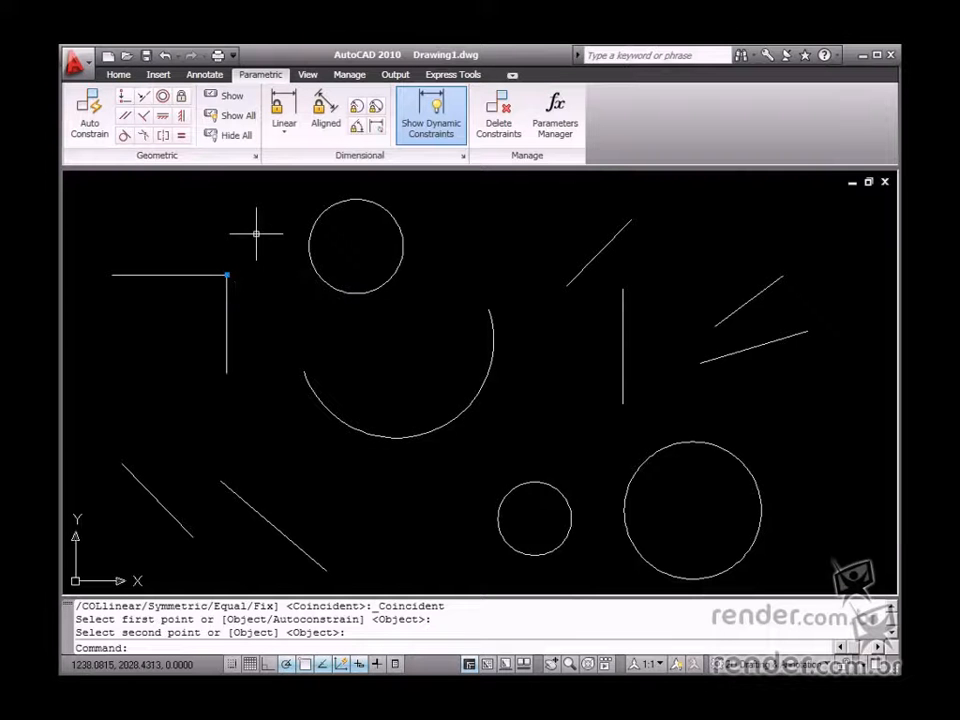
pyautogui.moveTo(211, 269)
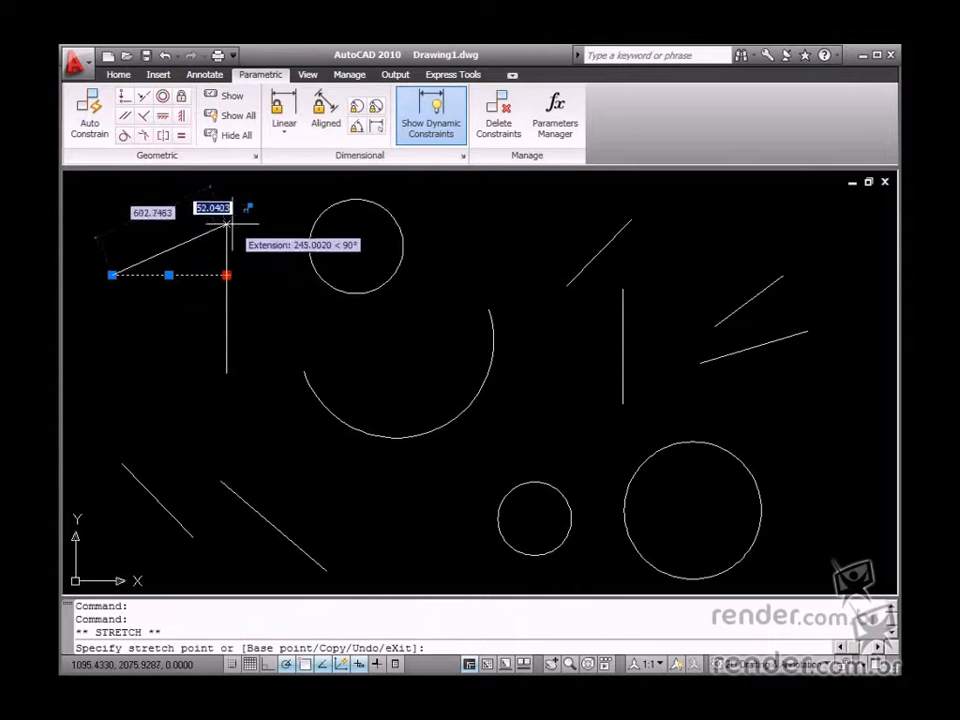
pyautogui.press('Escape')
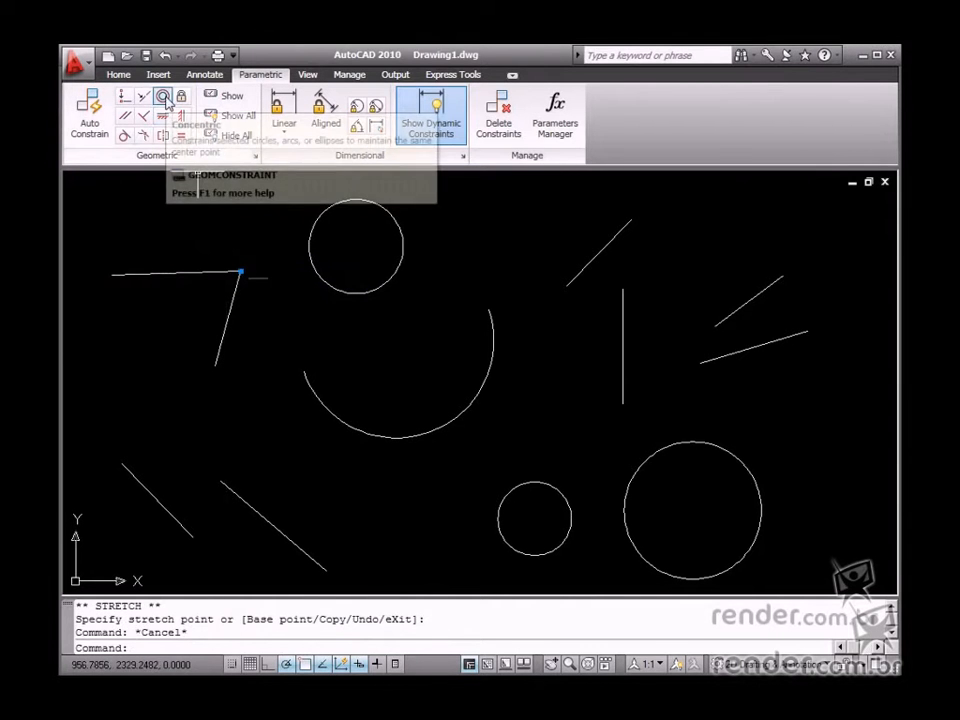
# Constrain the upper small circle concentric with the large arc and stretch its grip to test
pyautogui.click(163, 97)
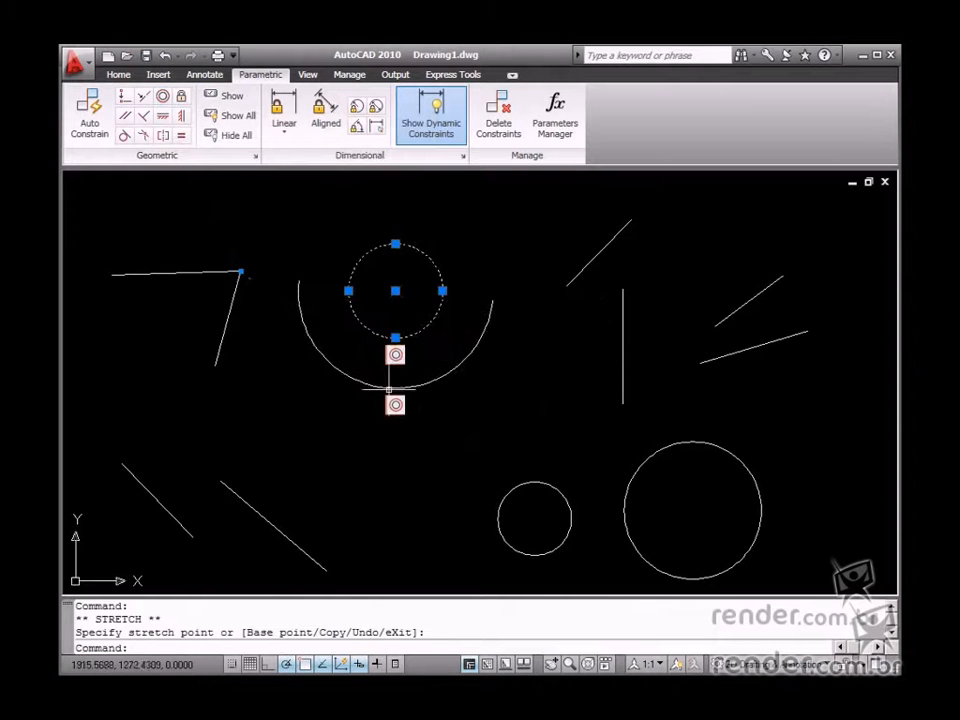
pyautogui.press('Escape')
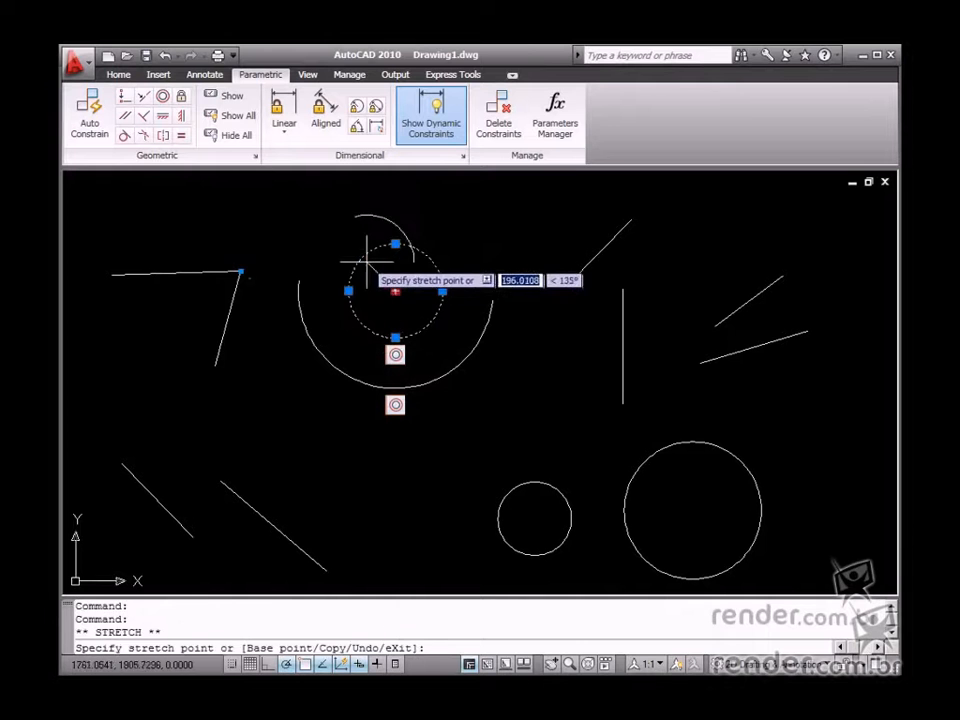
pyautogui.press('Escape')
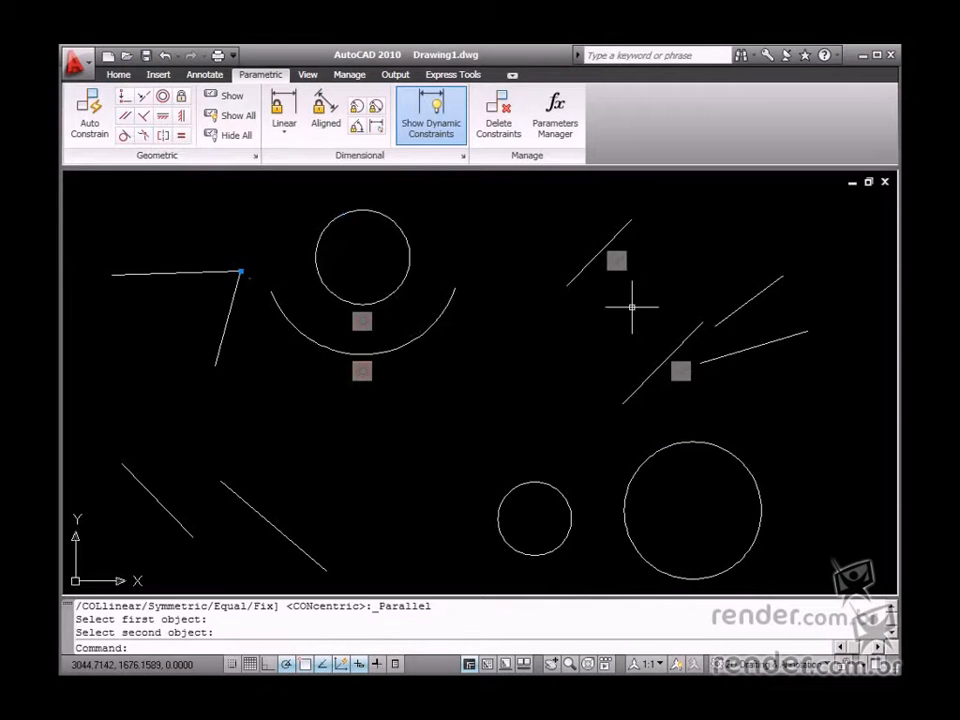
# Constrain the two top-centre diagonal lines parallel and confirm by stretching one
pyautogui.click(600, 260)
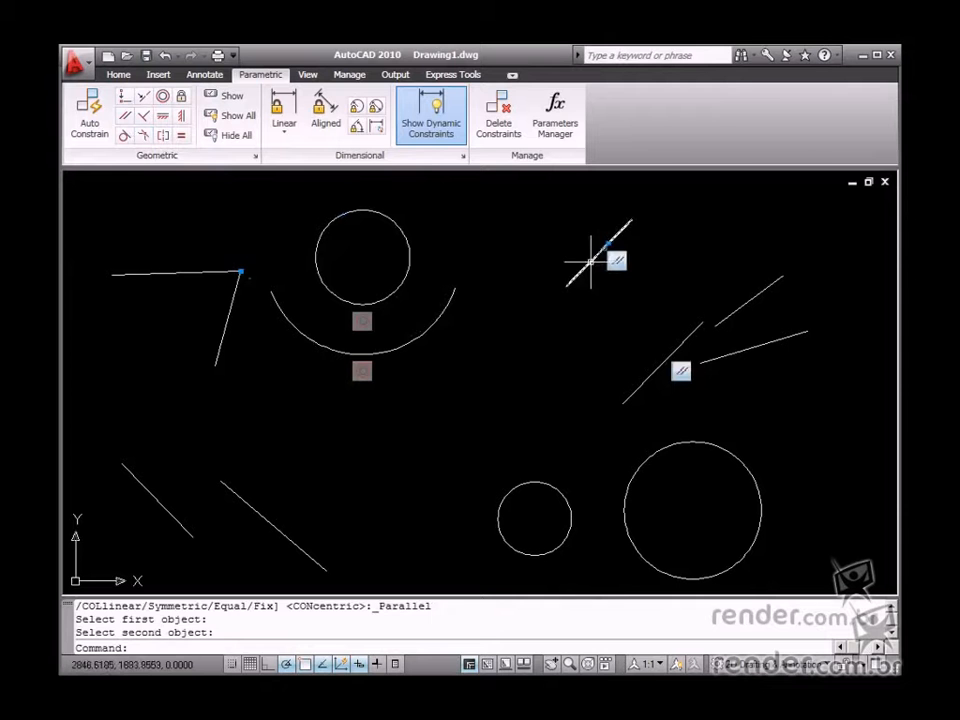
pyautogui.click(597, 261)
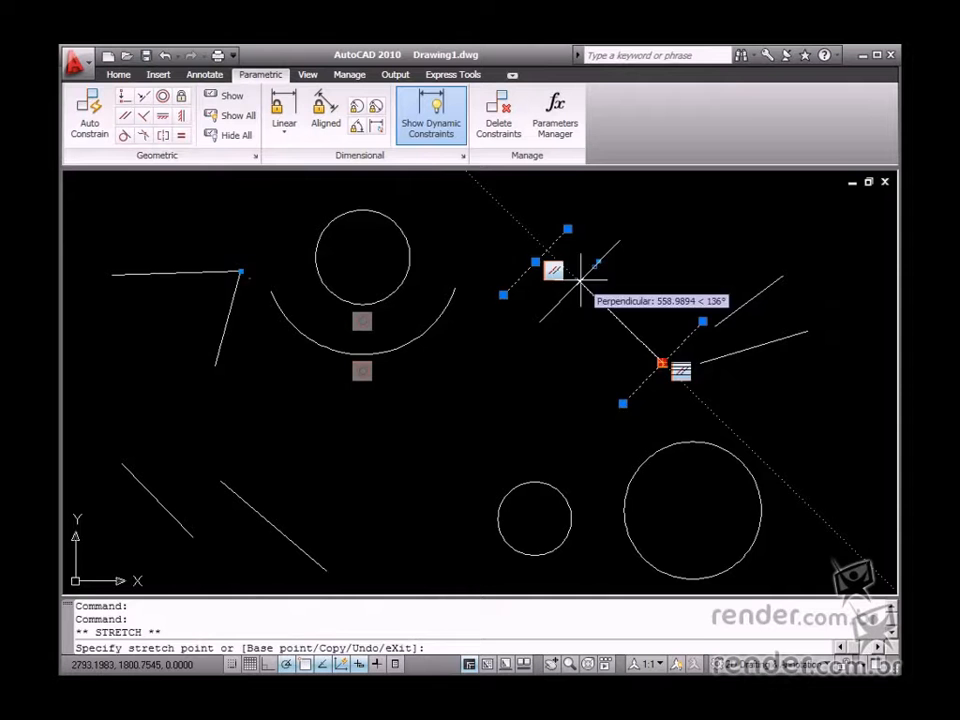
pyautogui.press('Escape')
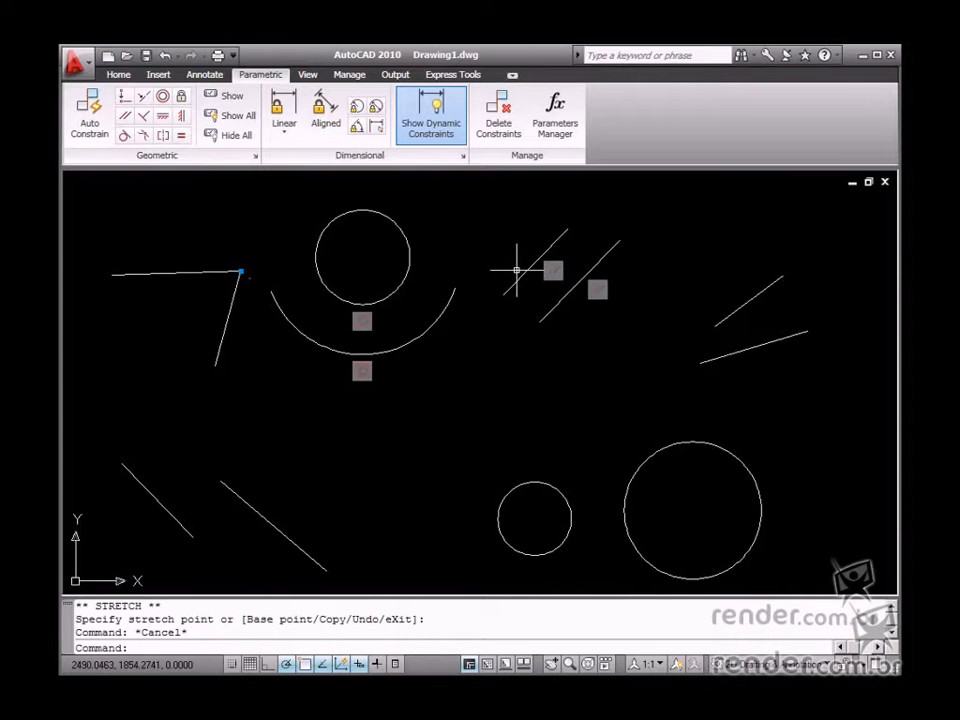
pyautogui.moveTo(563, 243)
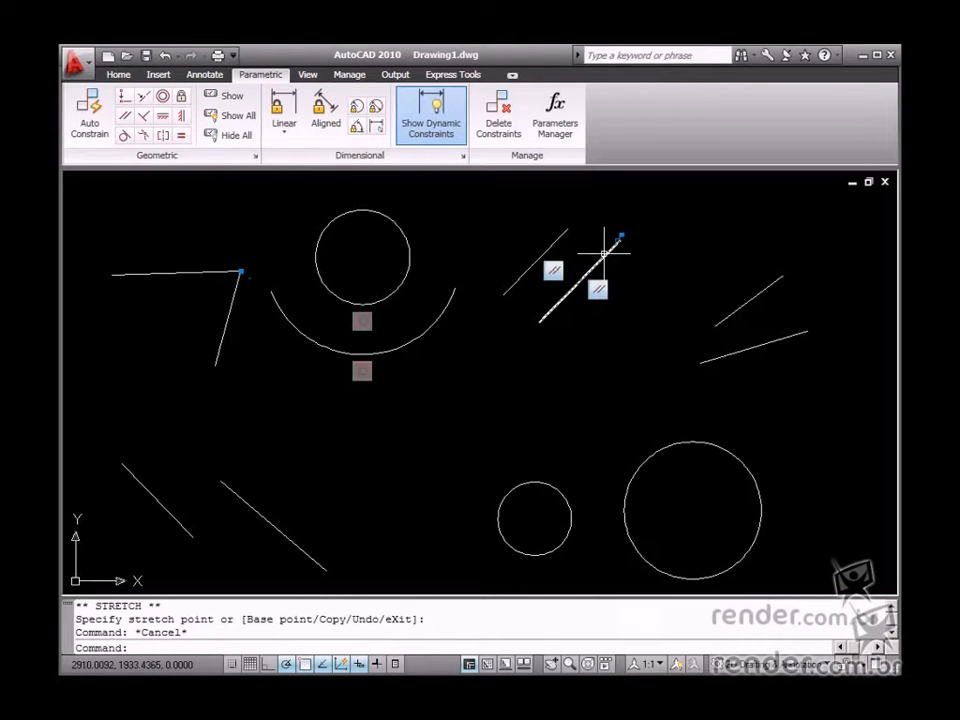
pyautogui.moveTo(600, 250)
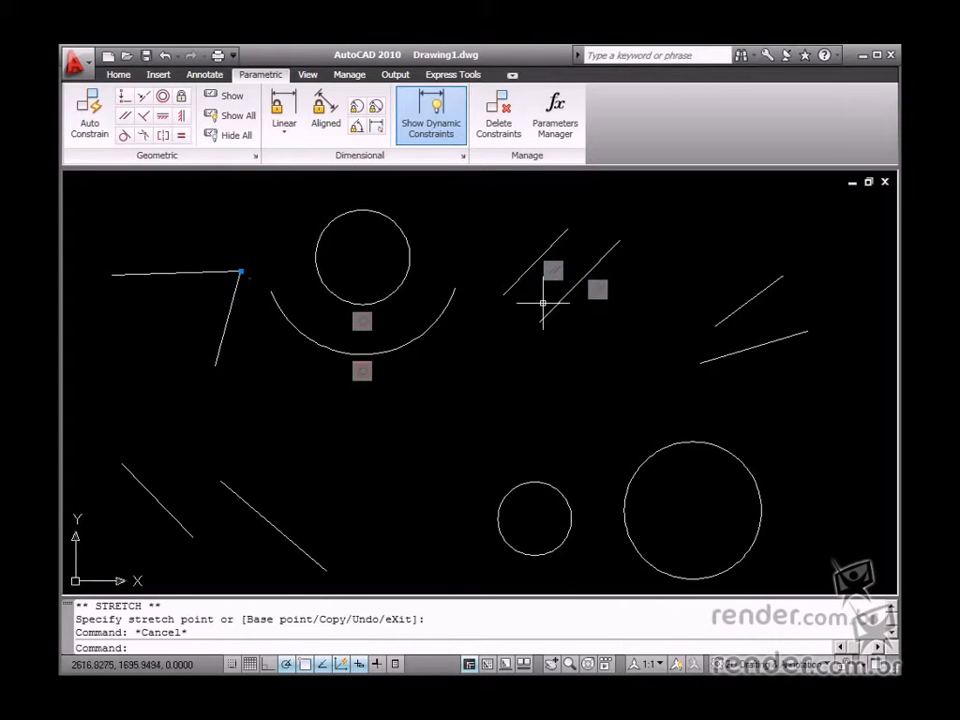
pyautogui.moveTo(598, 308)
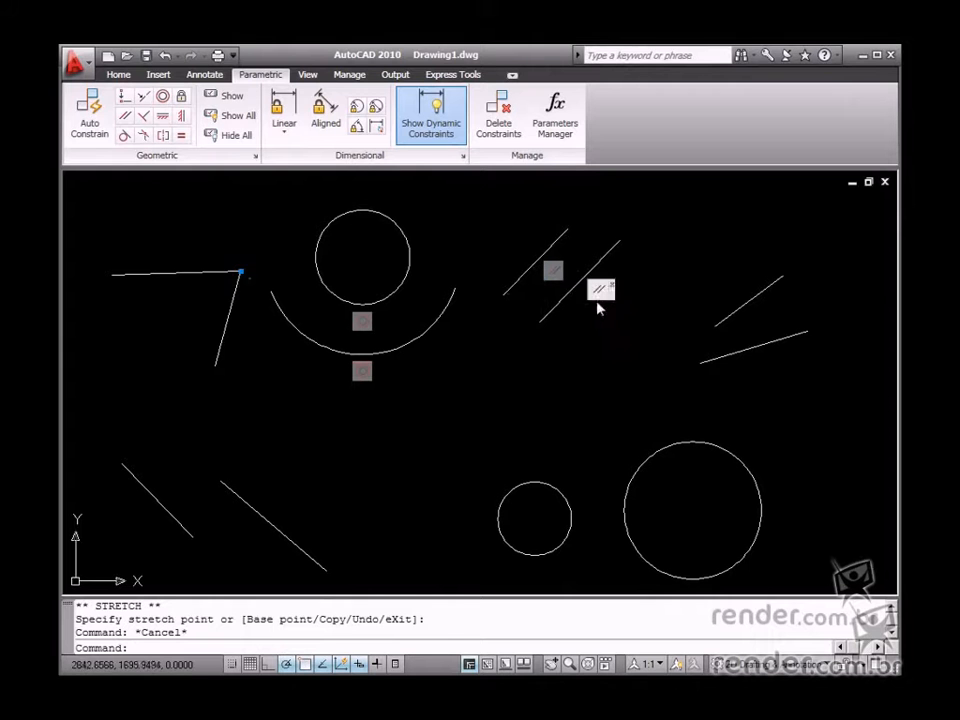
pyautogui.click(144, 116)
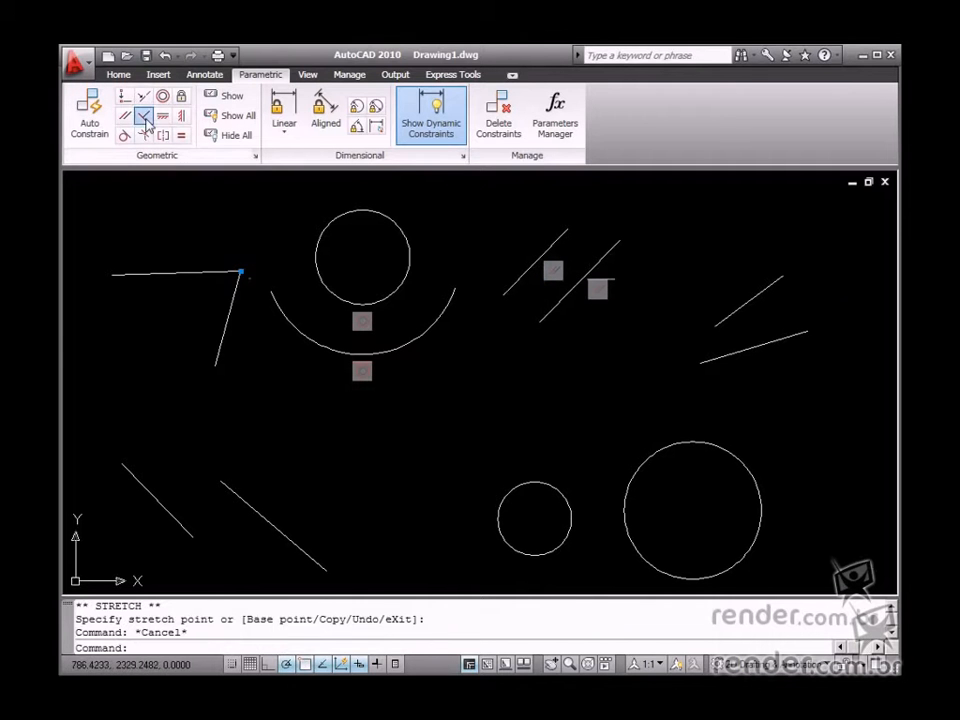
# Begin a Perpendicular constraint by picking the first top-right line
pyautogui.click(143, 117)
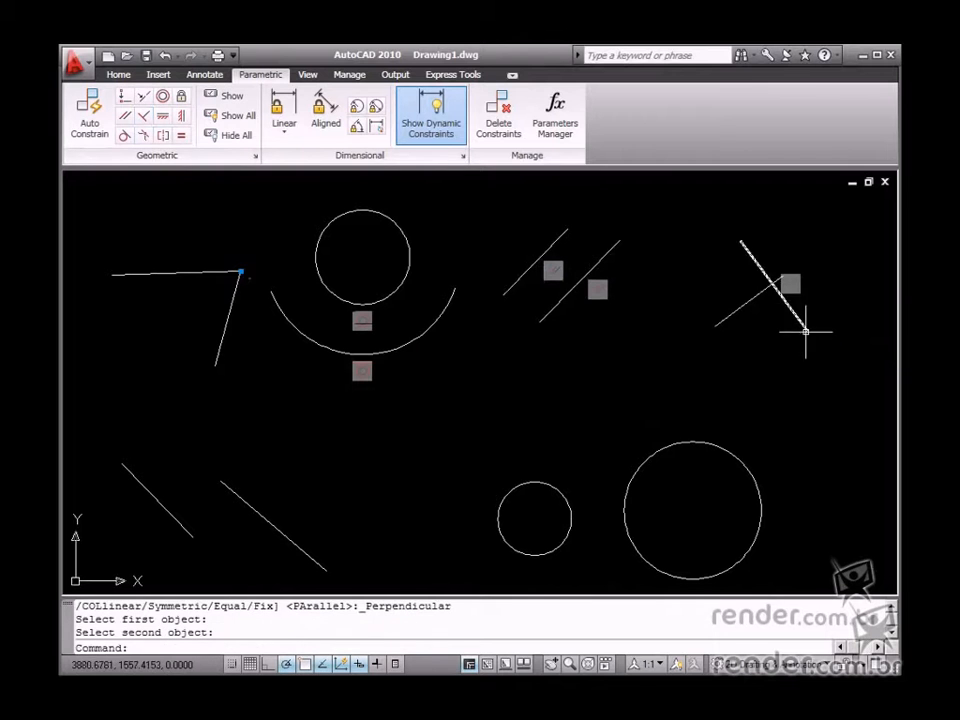
pyautogui.moveTo(720, 315)
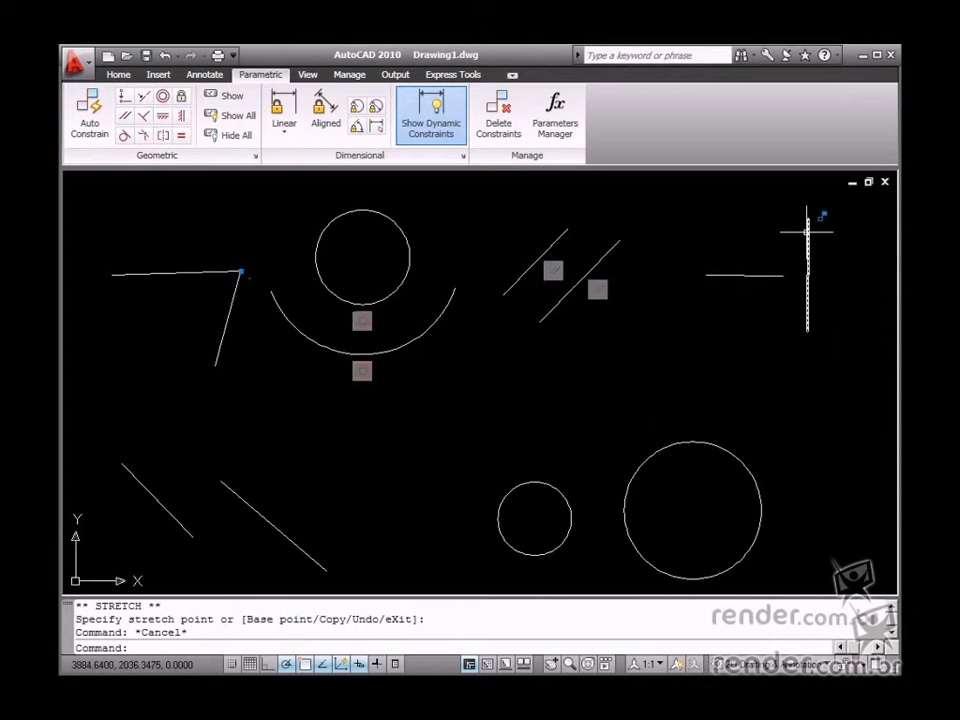
pyautogui.moveTo(352, 428)
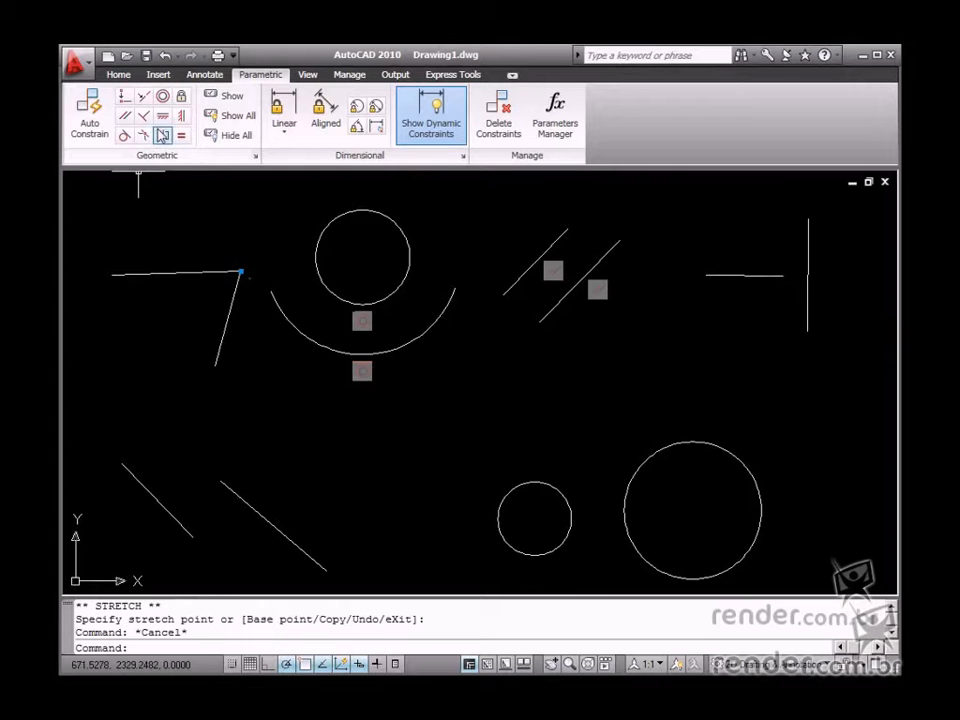
pyautogui.moveTo(162, 135)
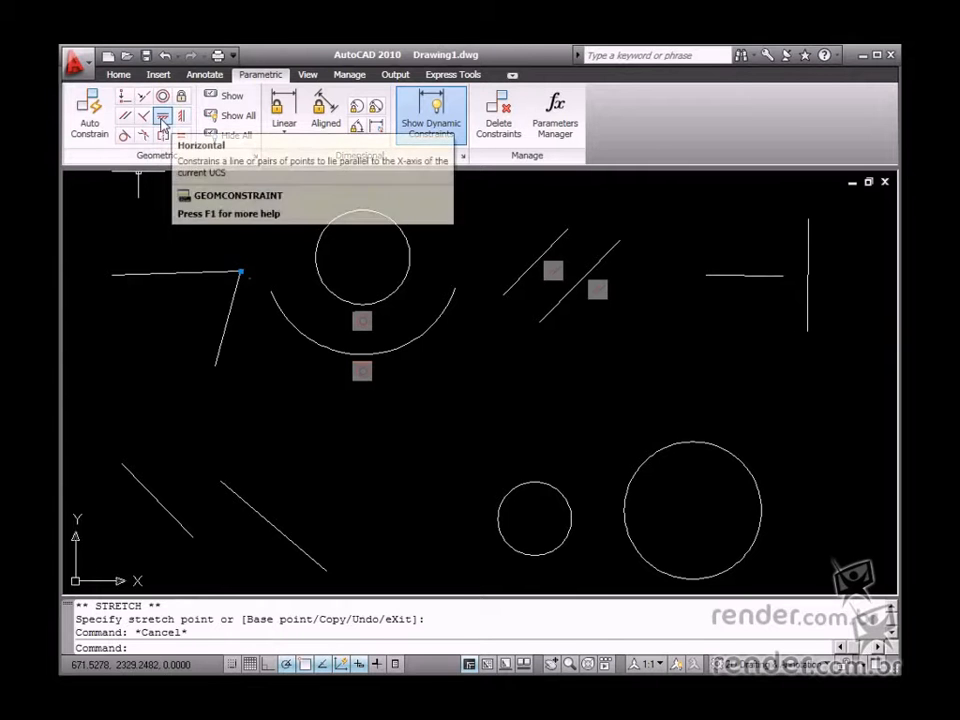
# Apply the Horizontal constraint to one of the lower-left lines
pyautogui.click(162, 117)
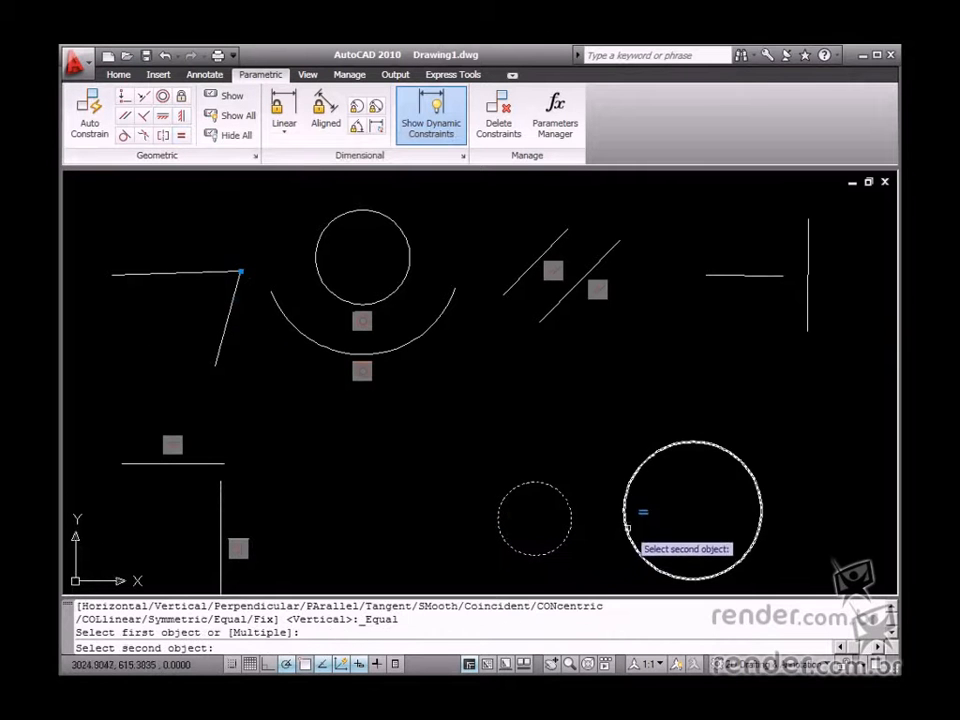
# Pick the large lower-right circle so its radius equals the small circle's
pyautogui.click(534, 518)
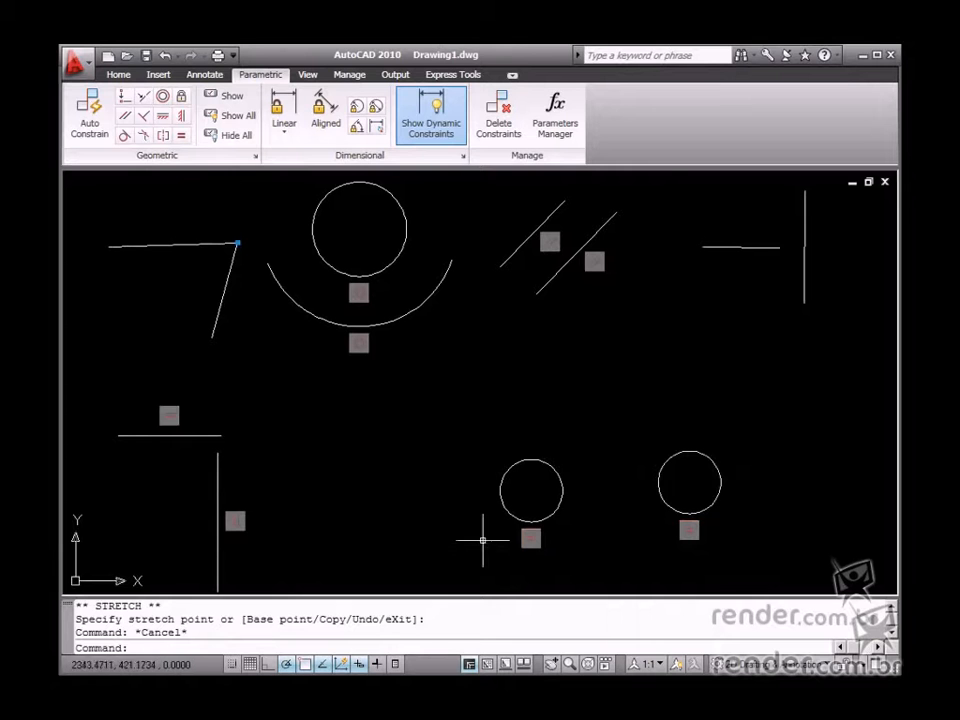
pyautogui.moveTo(495, 307)
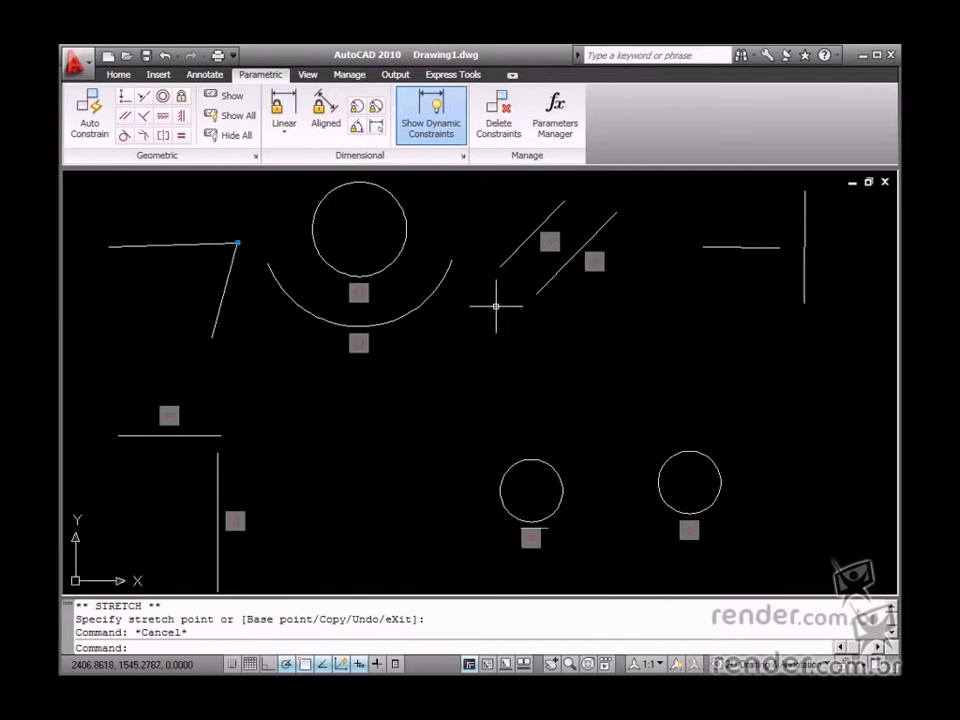
pyautogui.moveTo(428, 320)
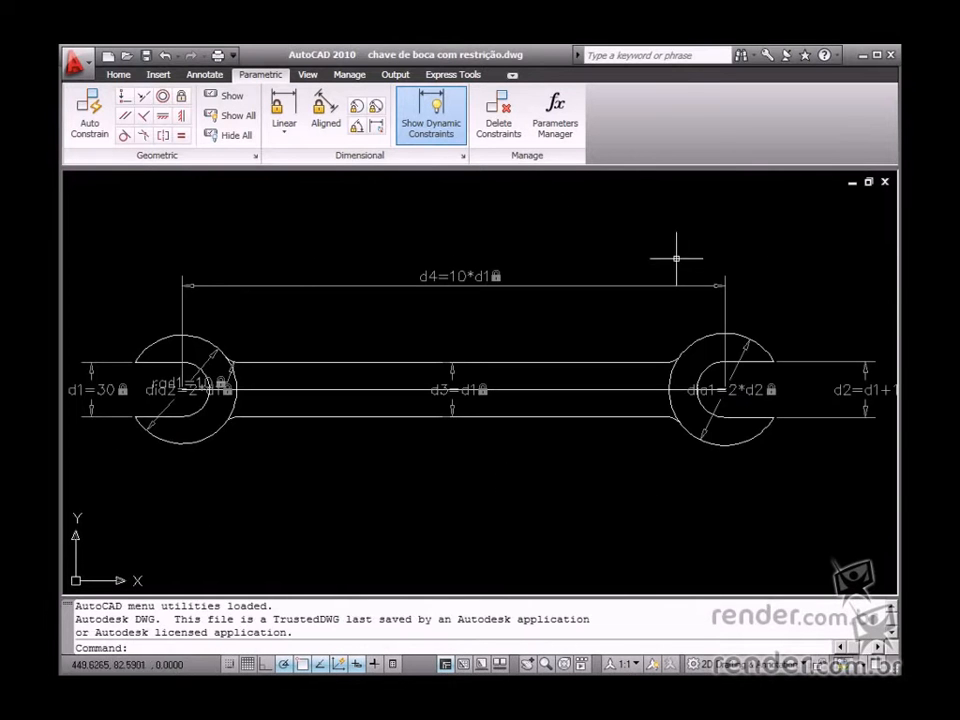
pyautogui.moveTo(687, 495)
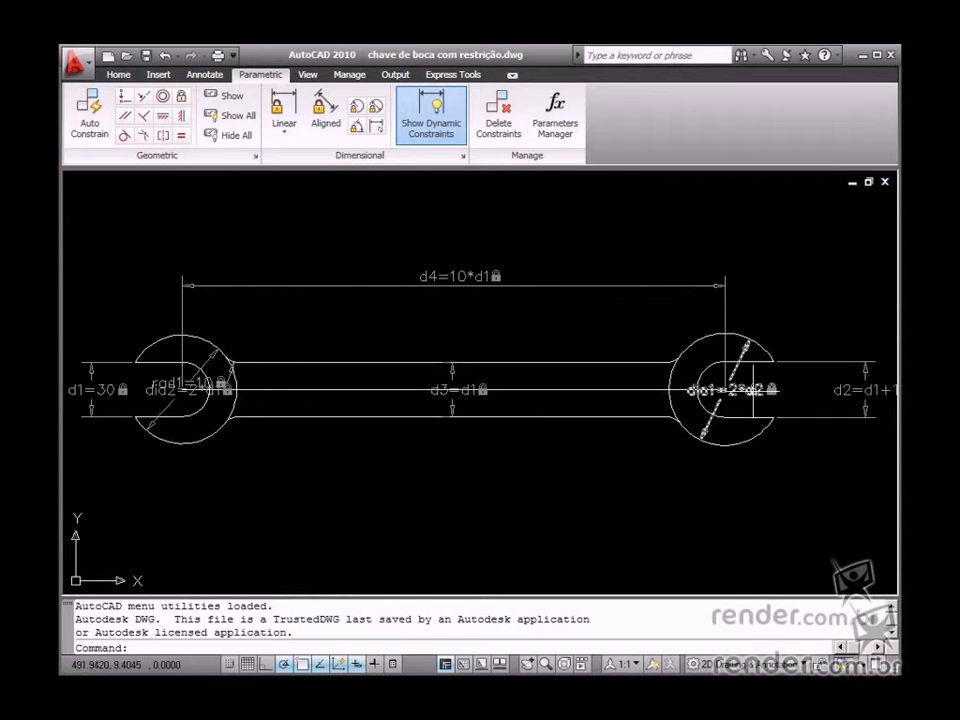
pyautogui.moveTo(752, 388)
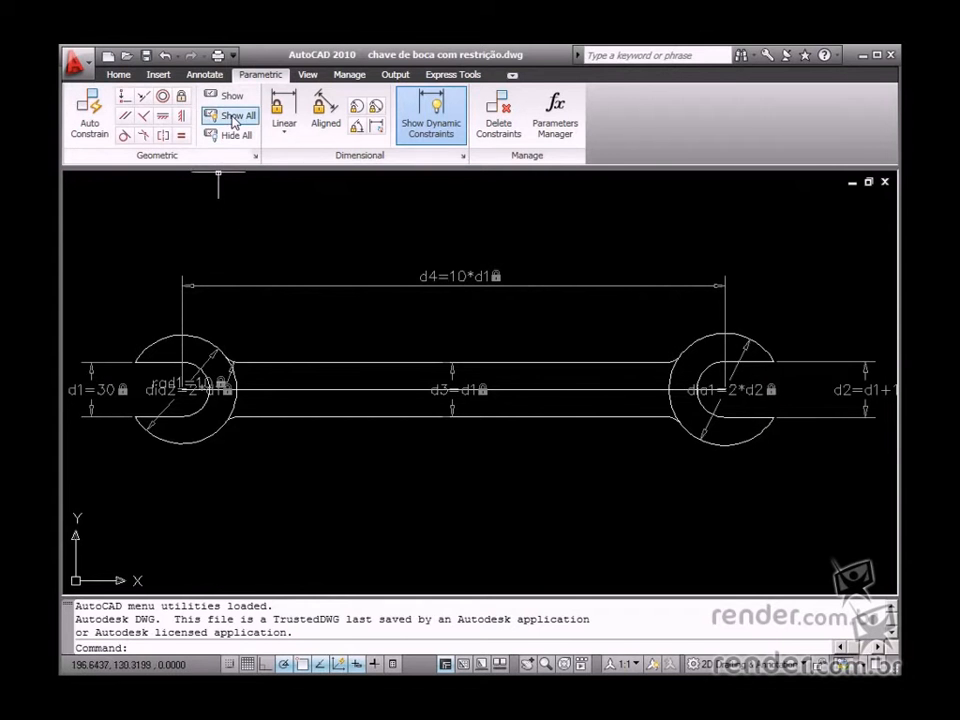
# Use Show All to display every geometric constraint marker on the wrench drawing
pyautogui.click(238, 115)
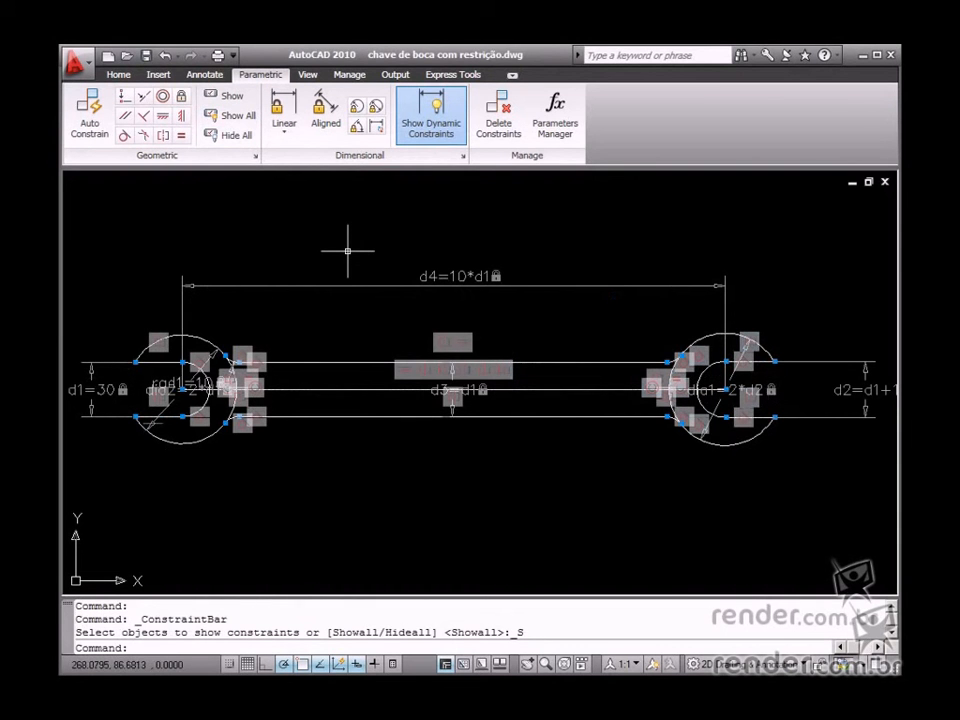
pyautogui.moveTo(335, 262)
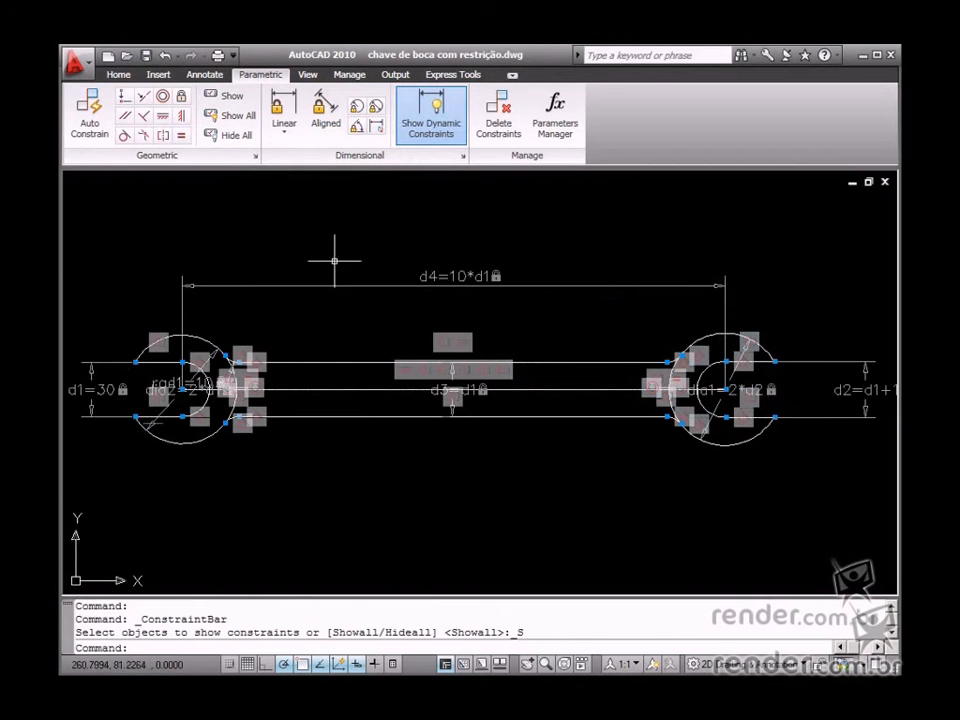